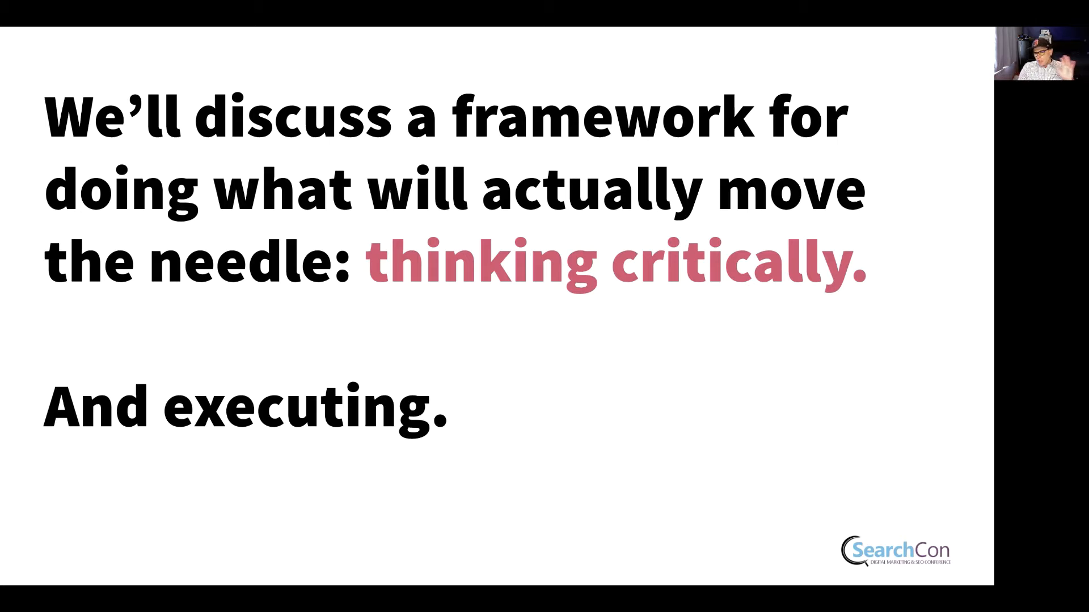
Advance through the talk slides, then run Sitemap > Get URLs to fetch the twooctobers.com sitemap pages.
key("Right")
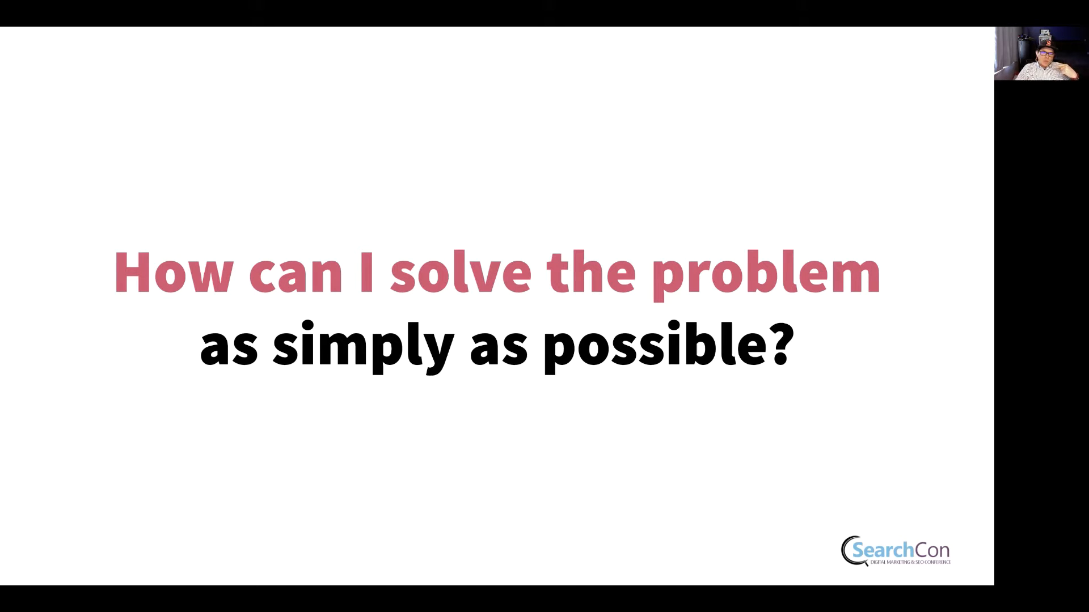
key("Right")
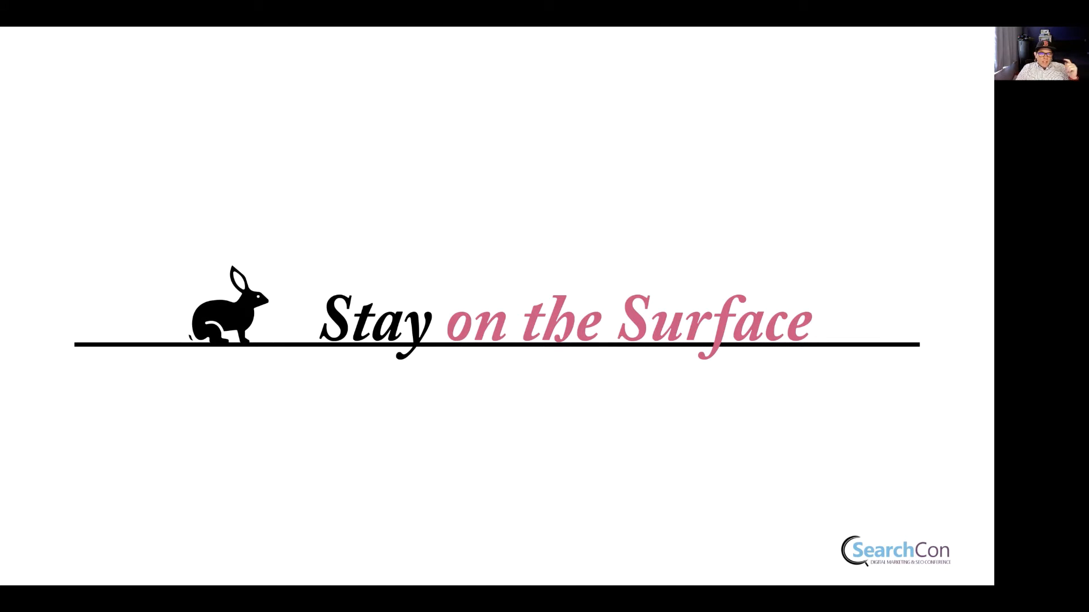
key("Right")
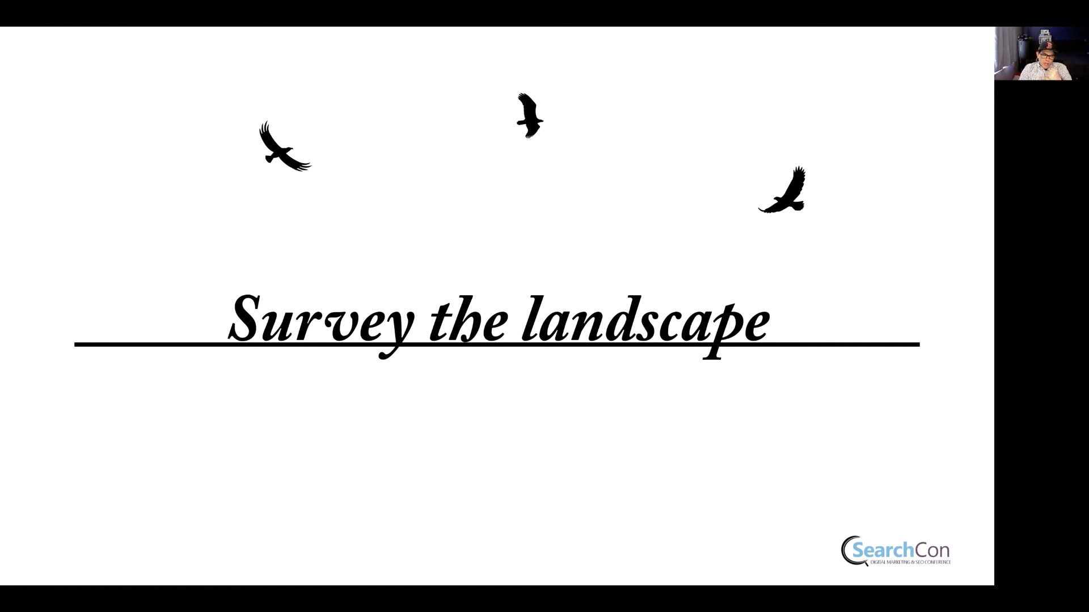
key("right")
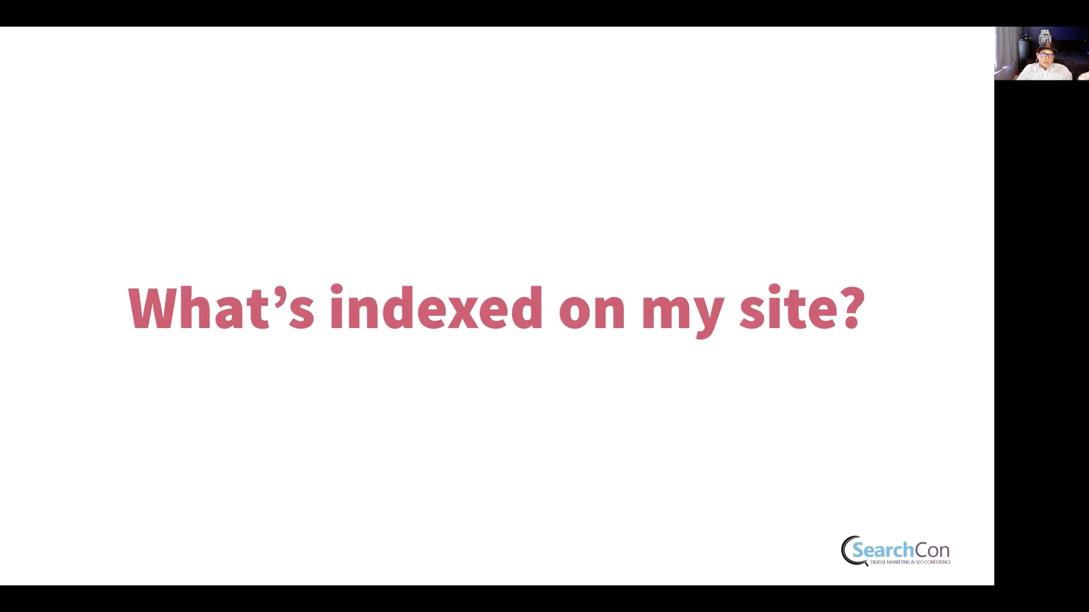
key("Right")
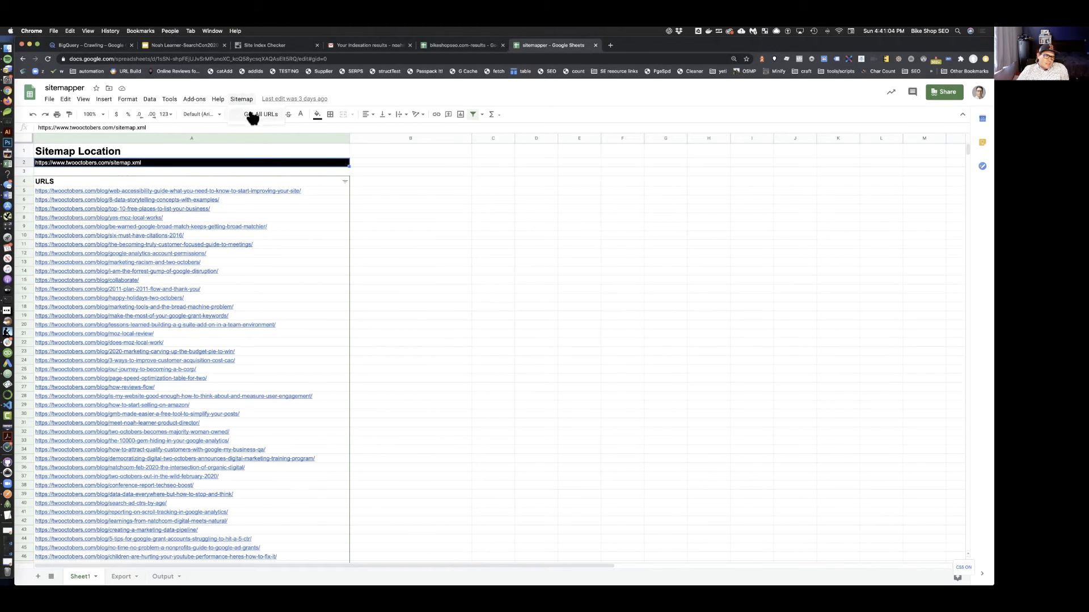
left_click(260, 114)
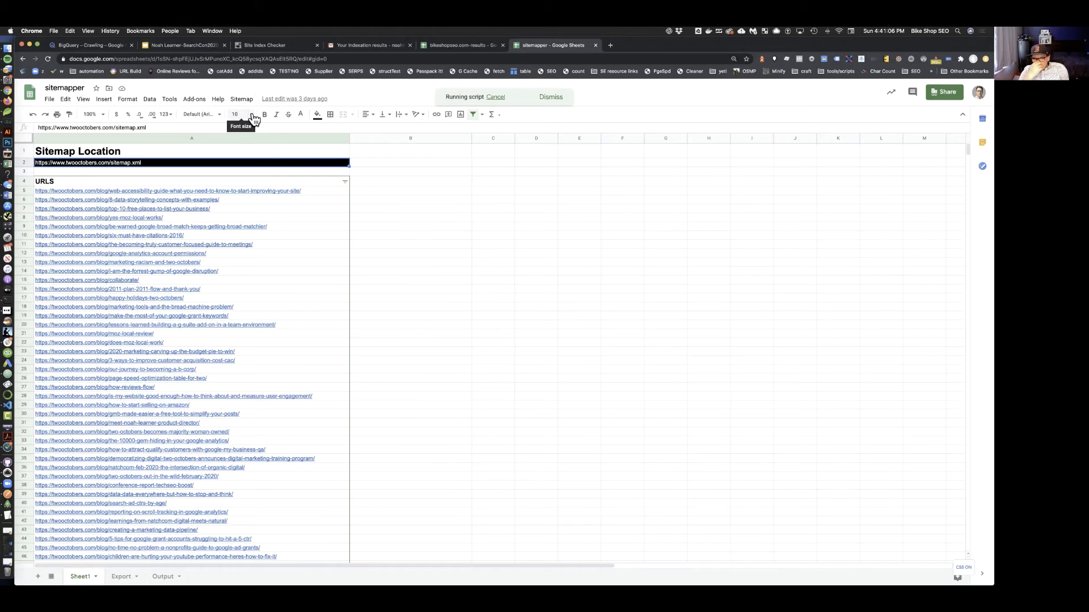
mouse_move(95, 358)
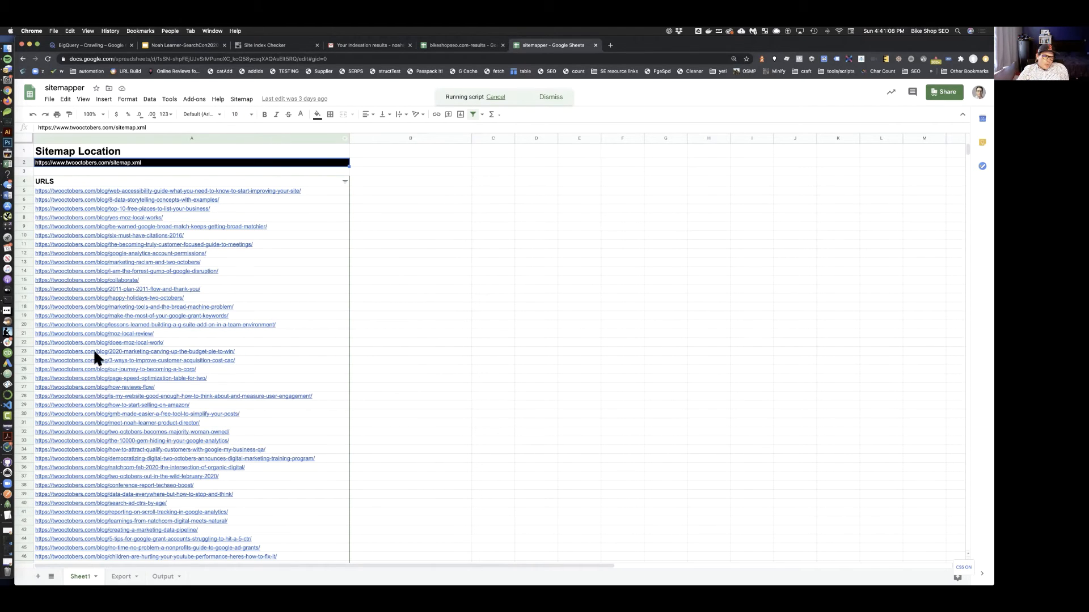
mouse_move(147, 331)
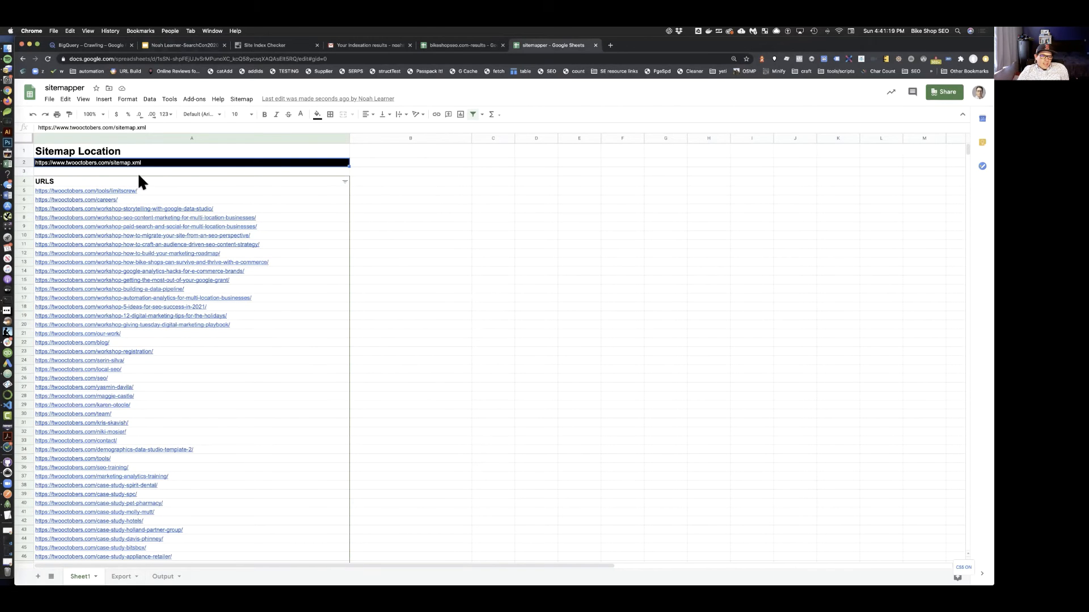
mouse_move(269, 393)
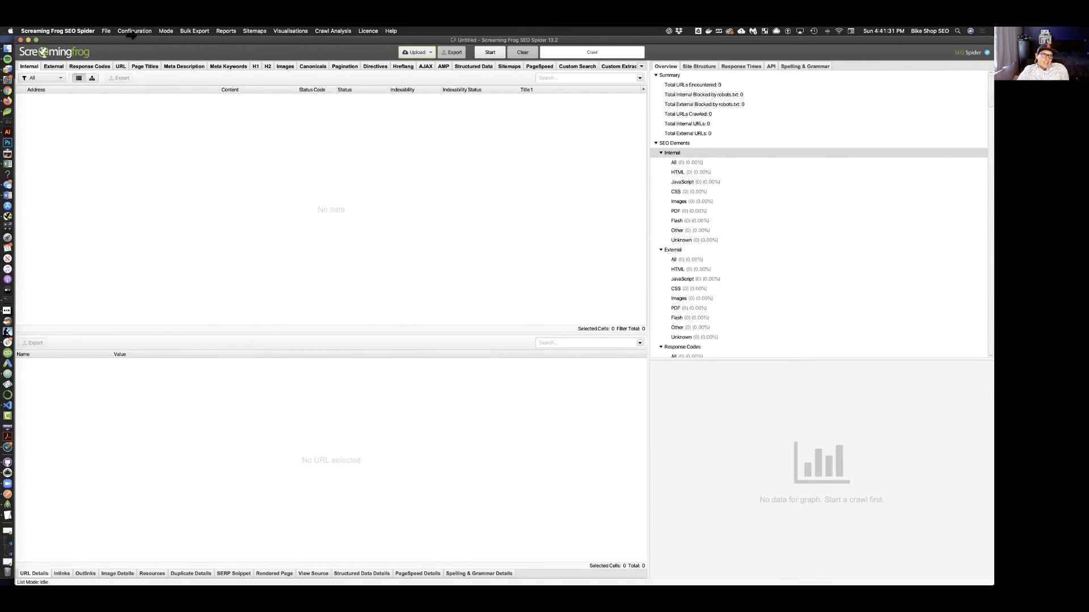
Show the Custom Extraction config and select Extractor 1's full XPath expression.
left_click(134, 30)
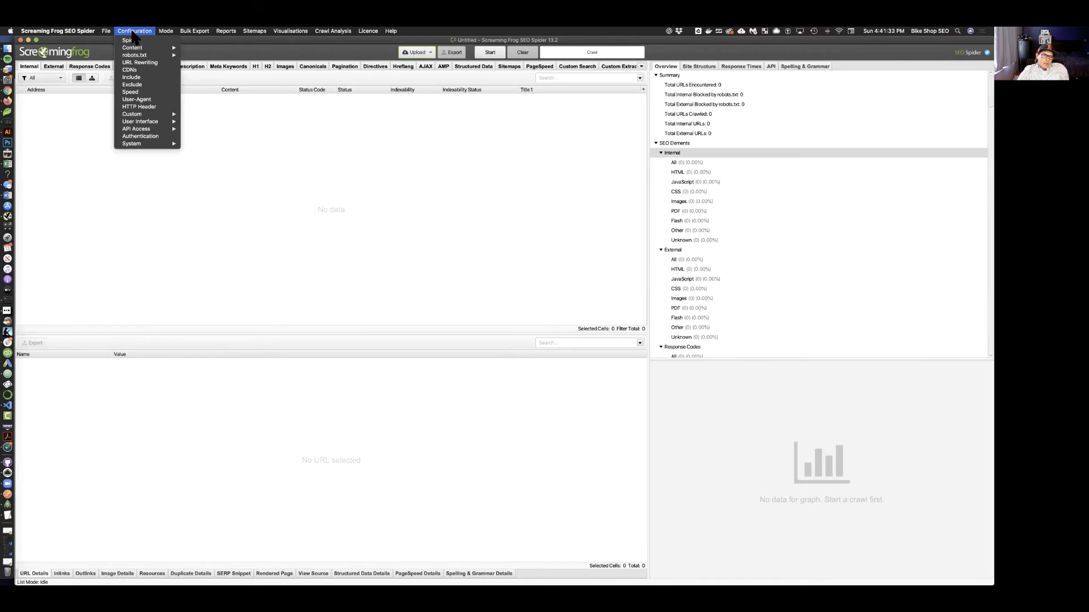
mouse_move(132, 114)
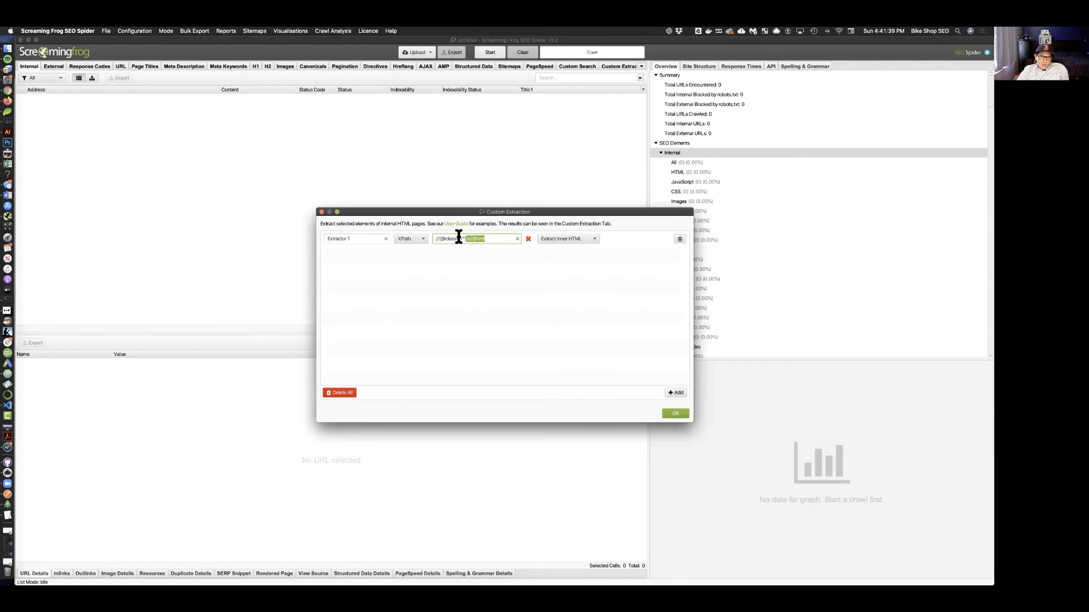
triple_click(474, 238)
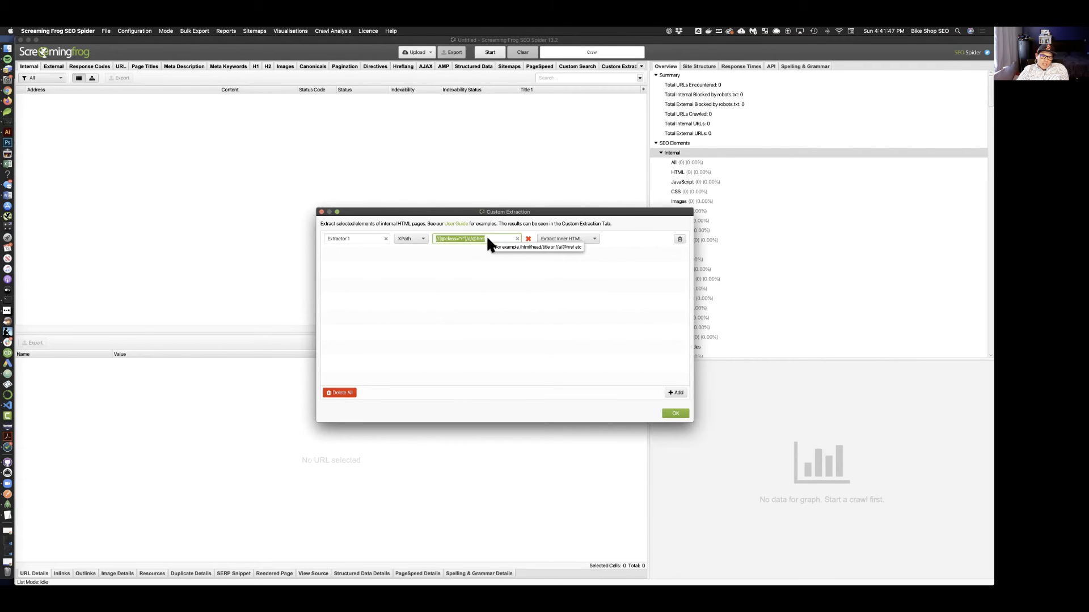
mouse_move(409, 224)
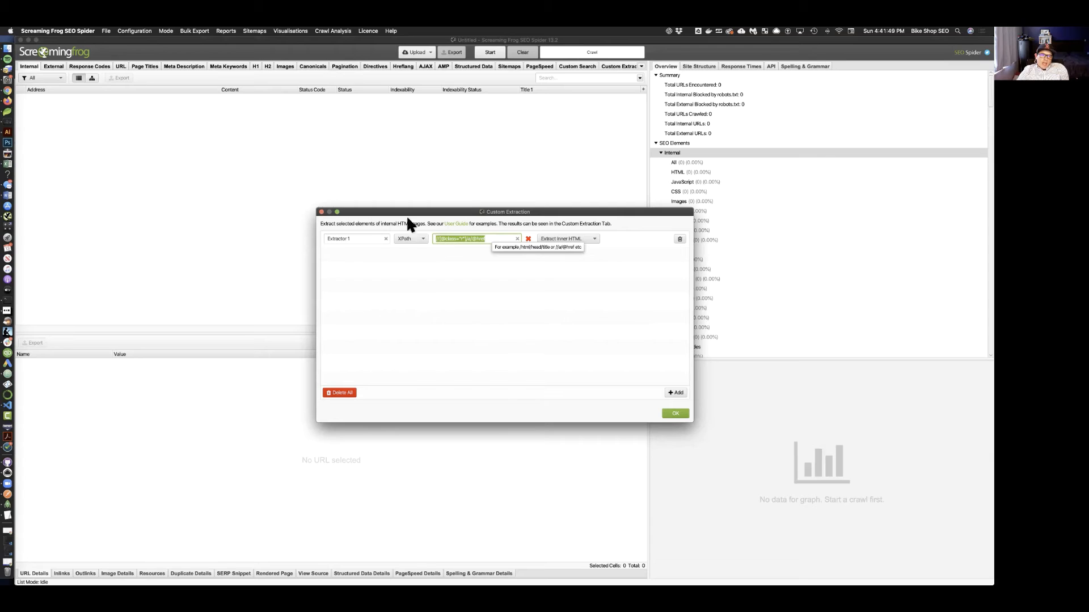
mouse_move(682, 112)
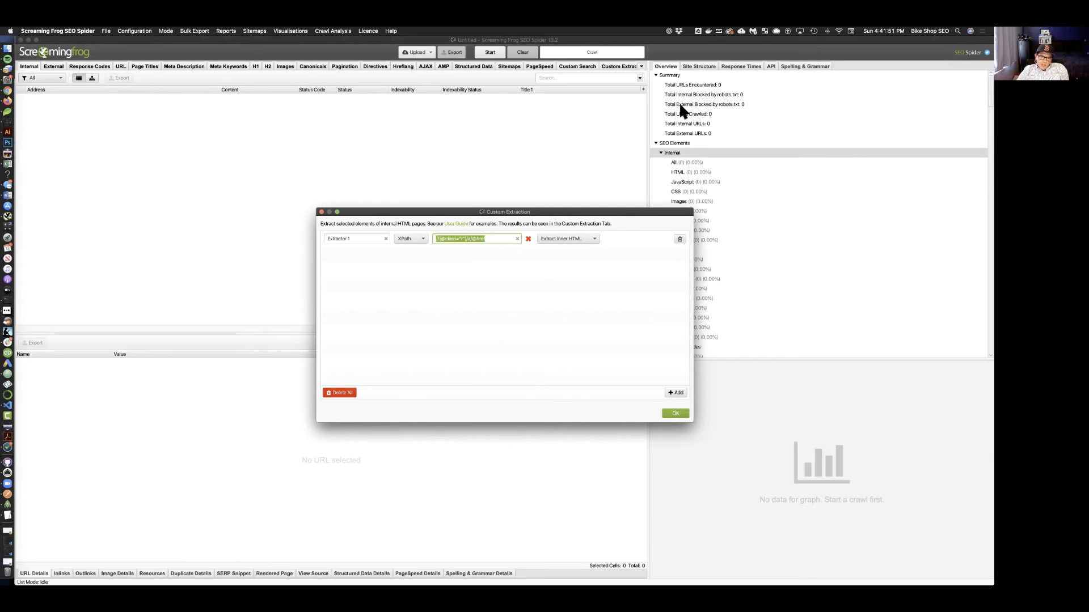
mouse_move(323, 219)
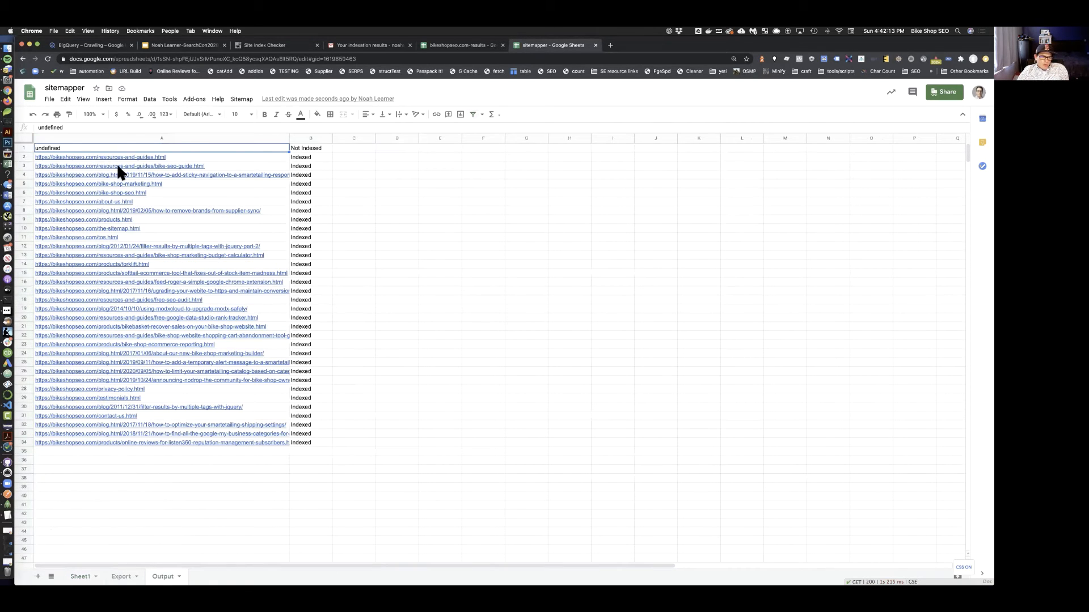
mouse_move(280, 458)
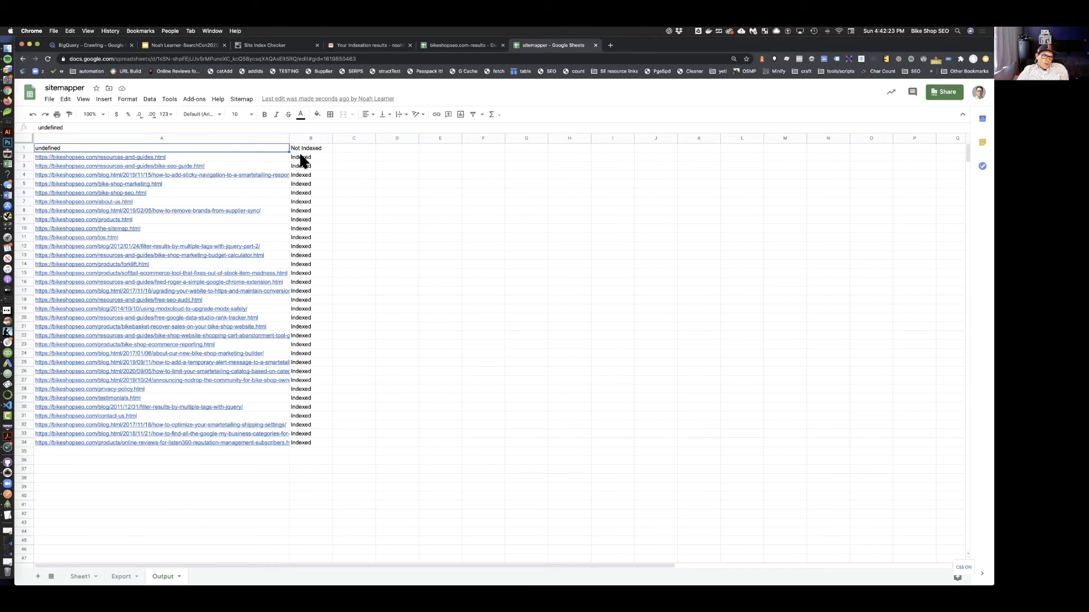
Switch to the sitemapper Output sheet listing URLs with Indexed / Not Indexed statuses.
left_click(311, 211)
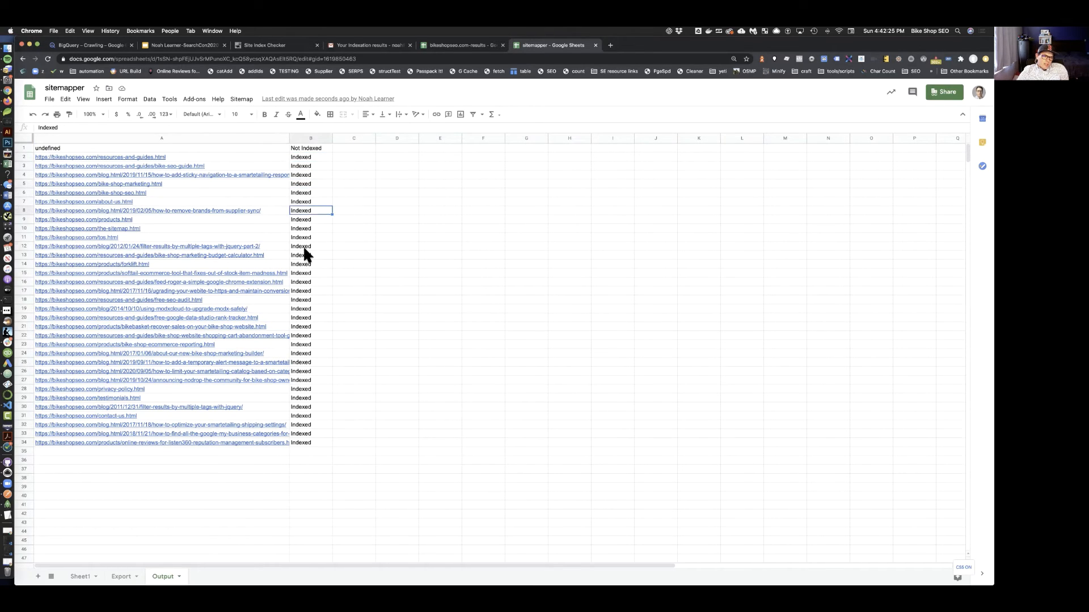
left_click(311, 264)
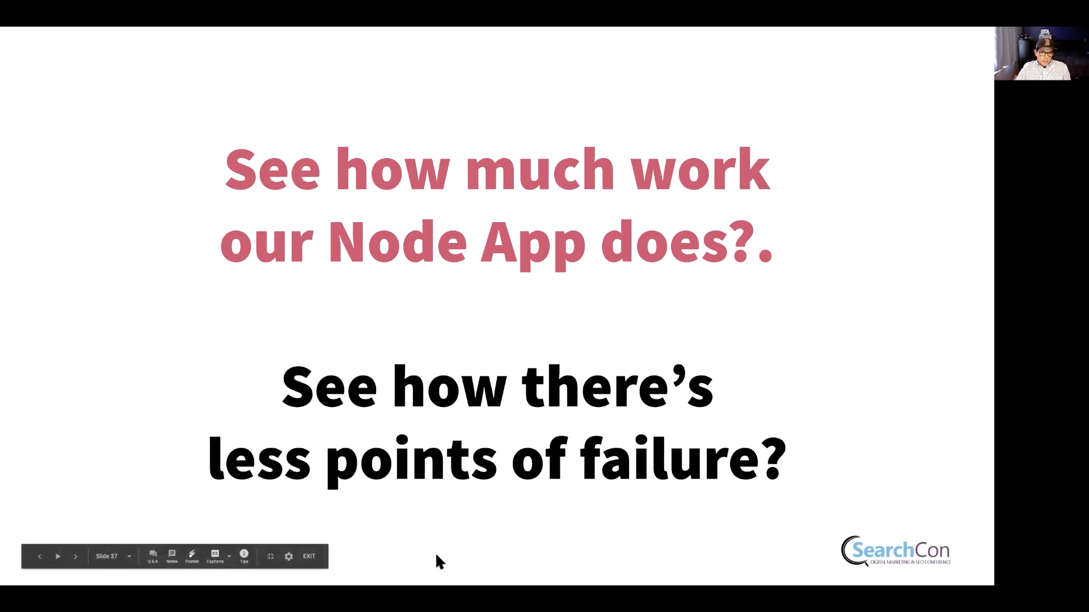
mouse_move(108, 36)
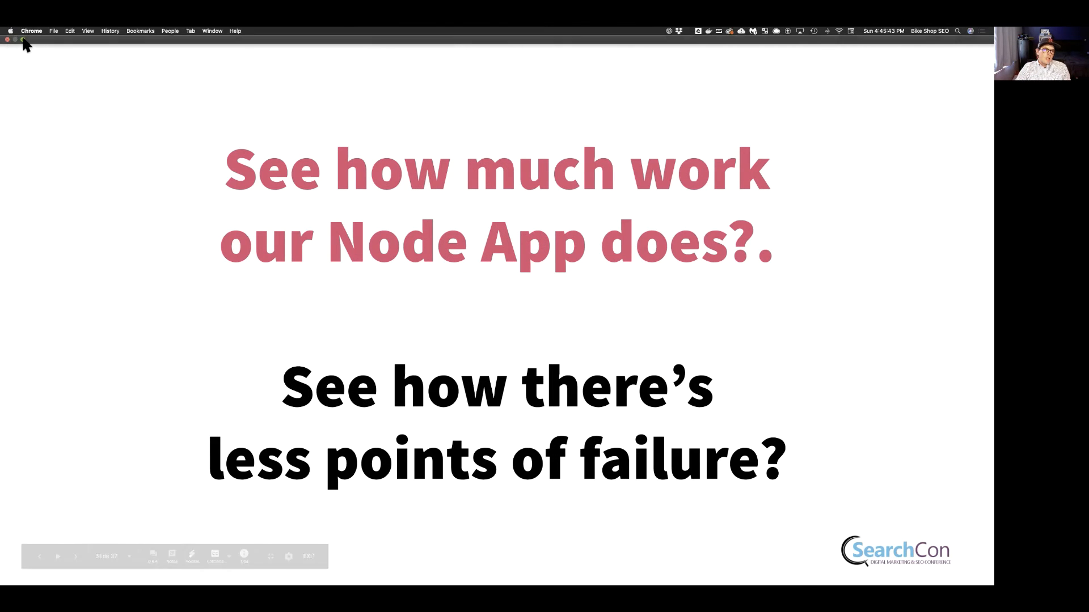
Leave the slideshow and reload Skunky's Site Index Checker page with the bikeshopseo.com sitemap form.
key("Escape")
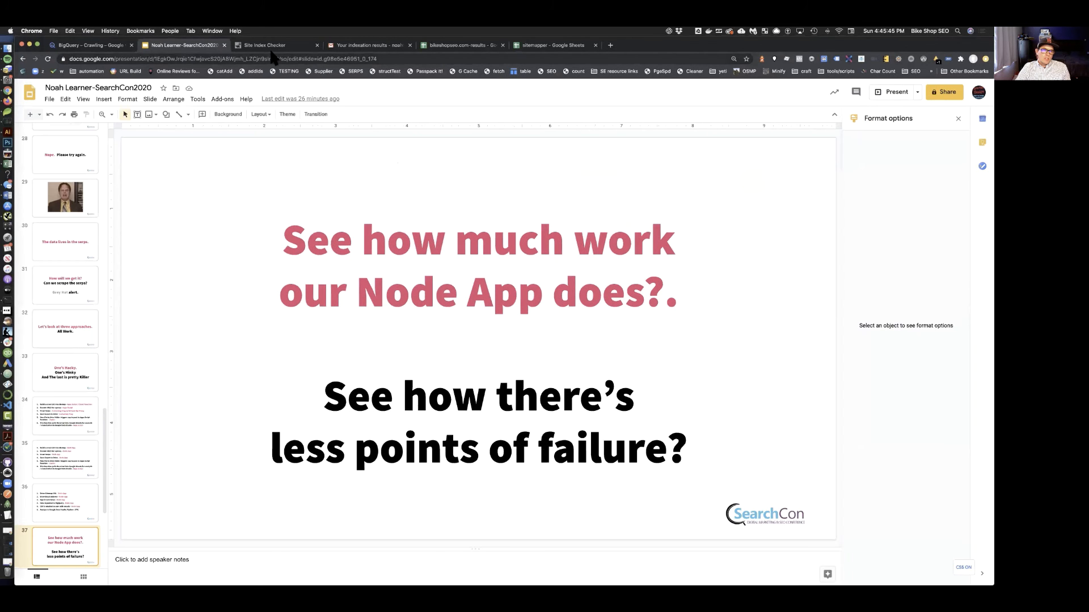
left_click(264, 44)
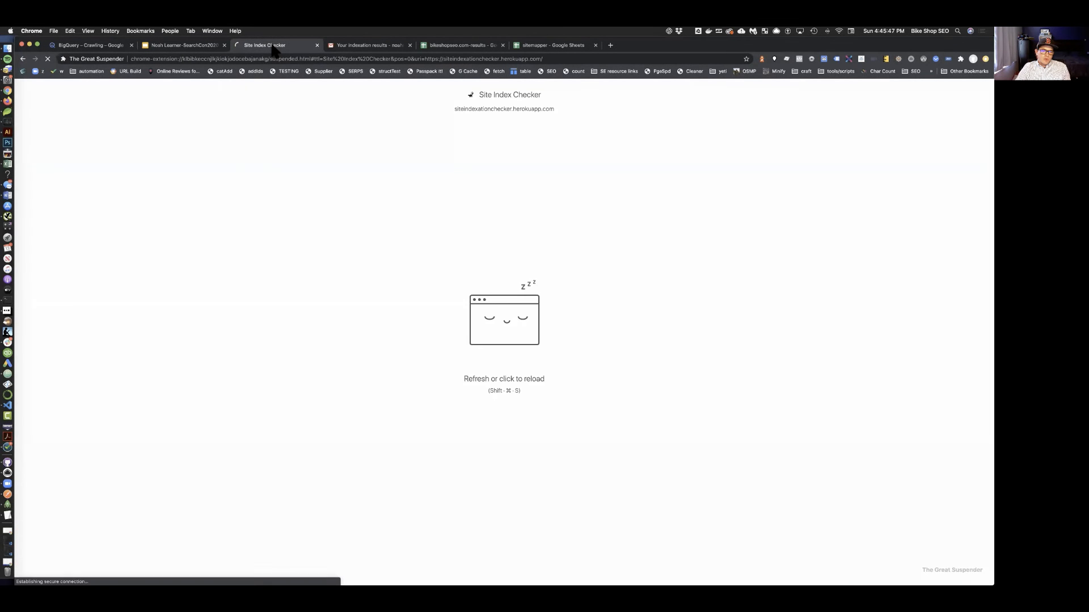
left_click(504, 320)
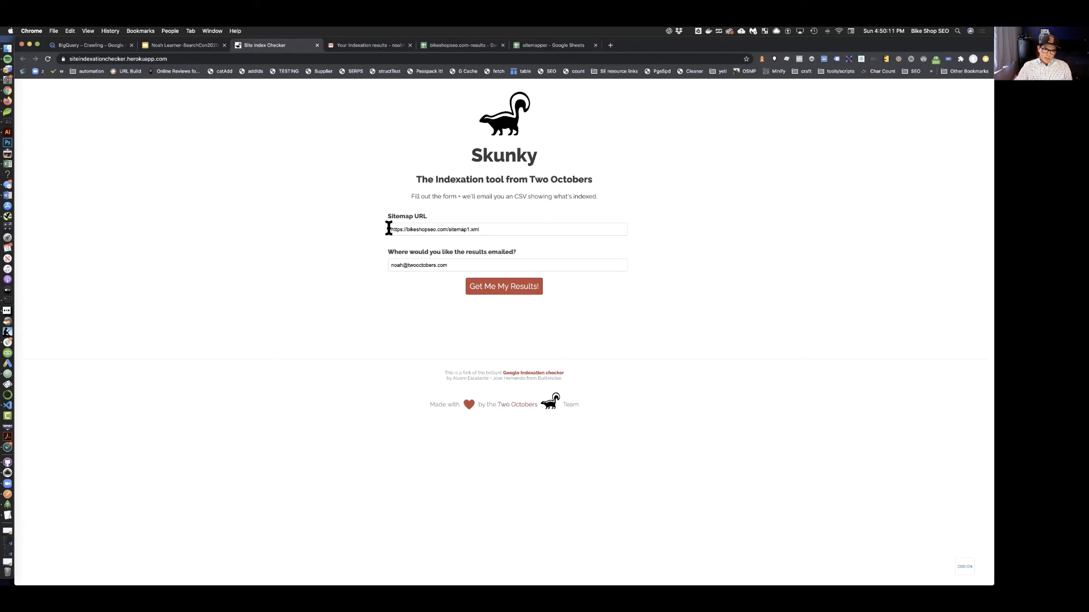
mouse_move(486, 229)
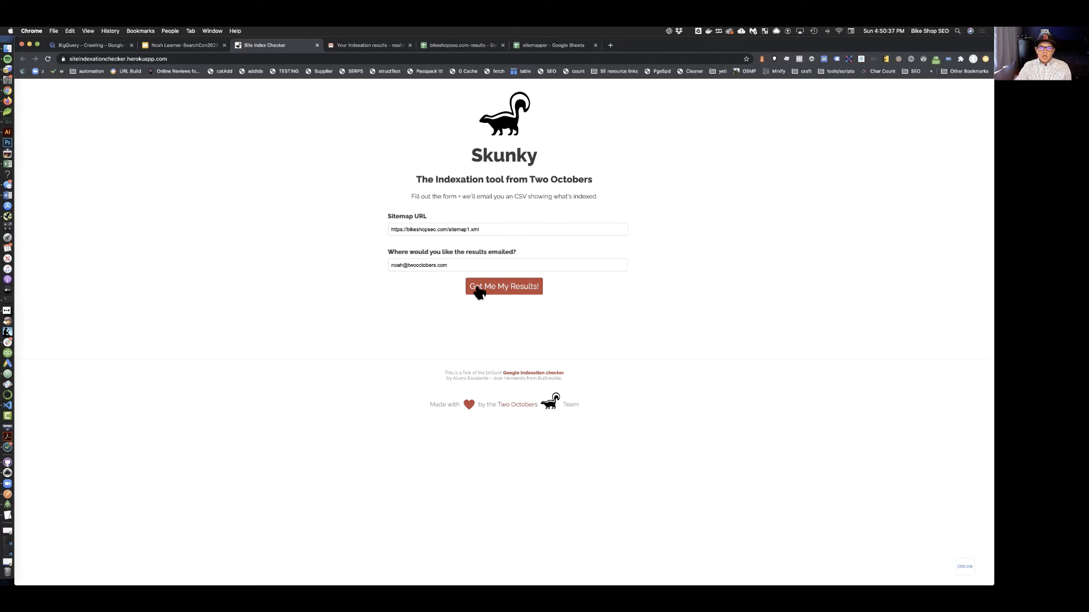
Submit the bikeshopseo.com sitemap via 'Get Me My Results!' for an indexation check.
left_click(504, 286)
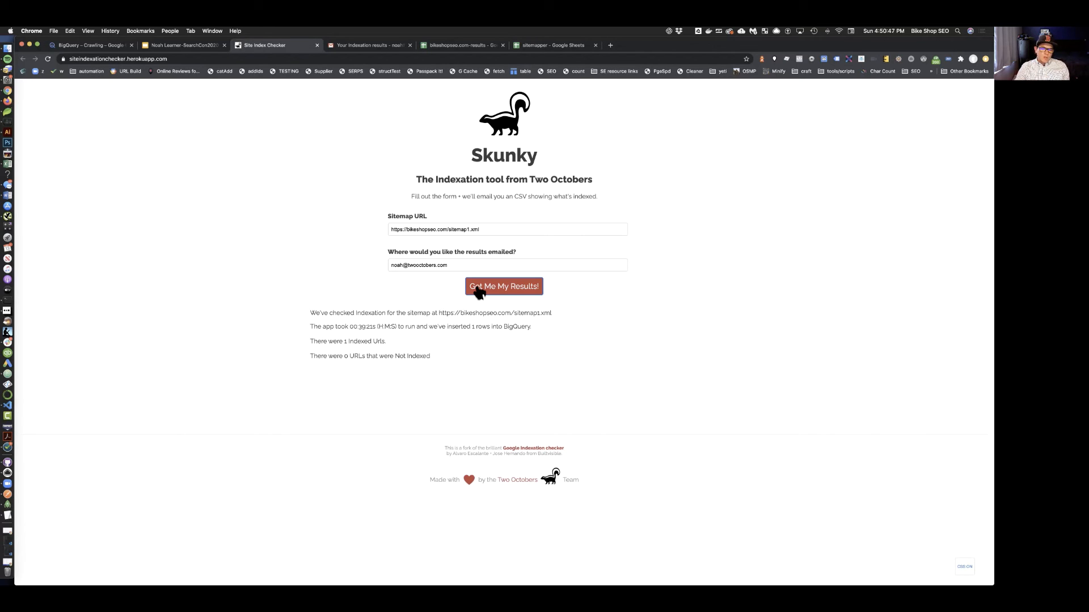
mouse_move(373, 357)
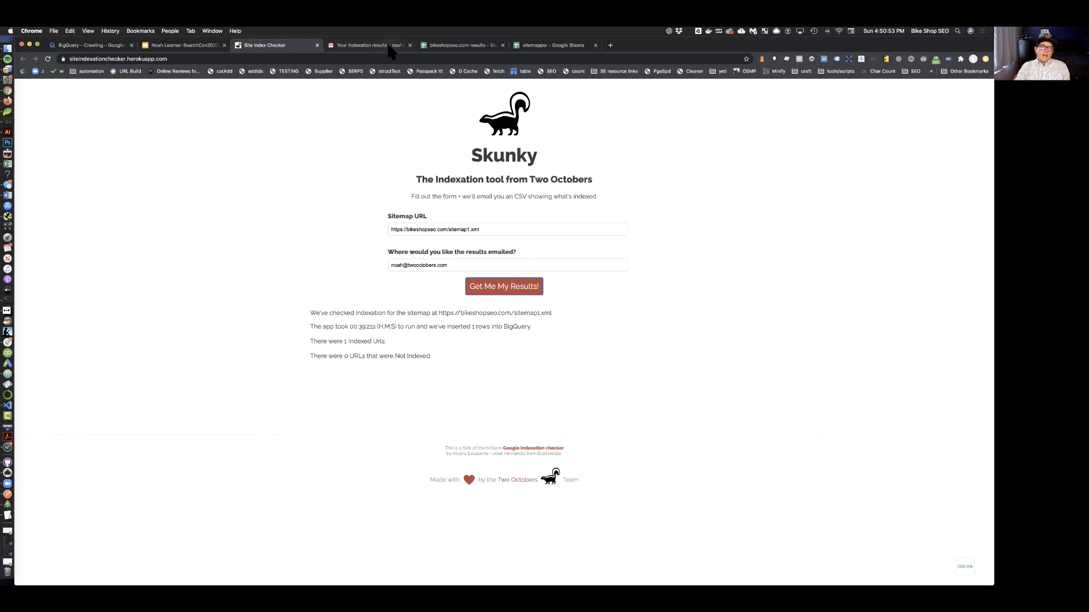
View the 'Your Indexation results' email and preview its bikeshopseo.com-results.csv attachment as a spreadsheet.
left_click(370, 46)
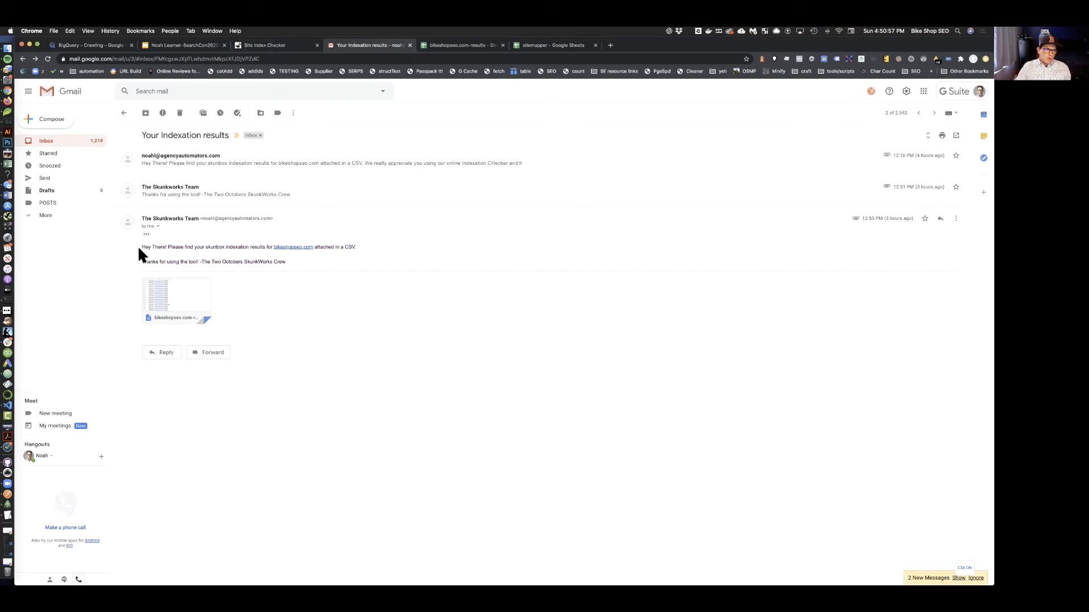
mouse_move(221, 255)
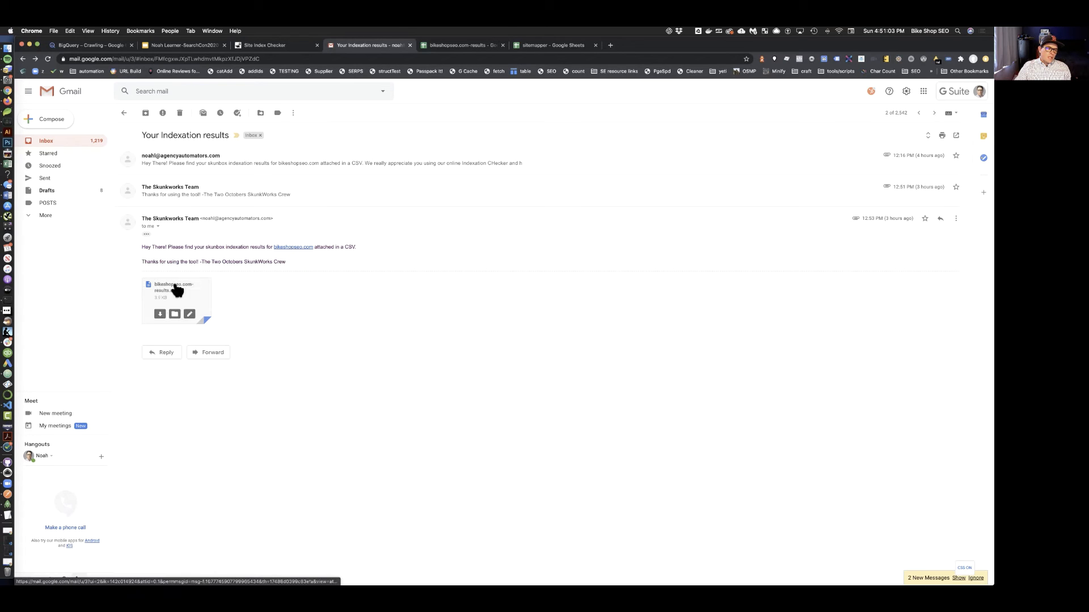
left_click(177, 299)
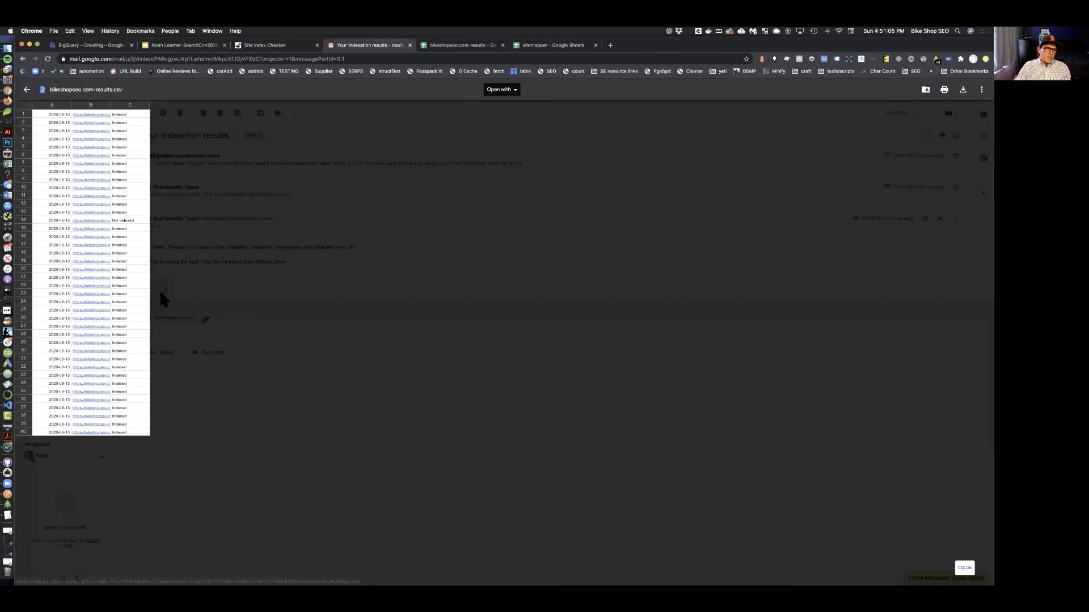
left_click(462, 45)
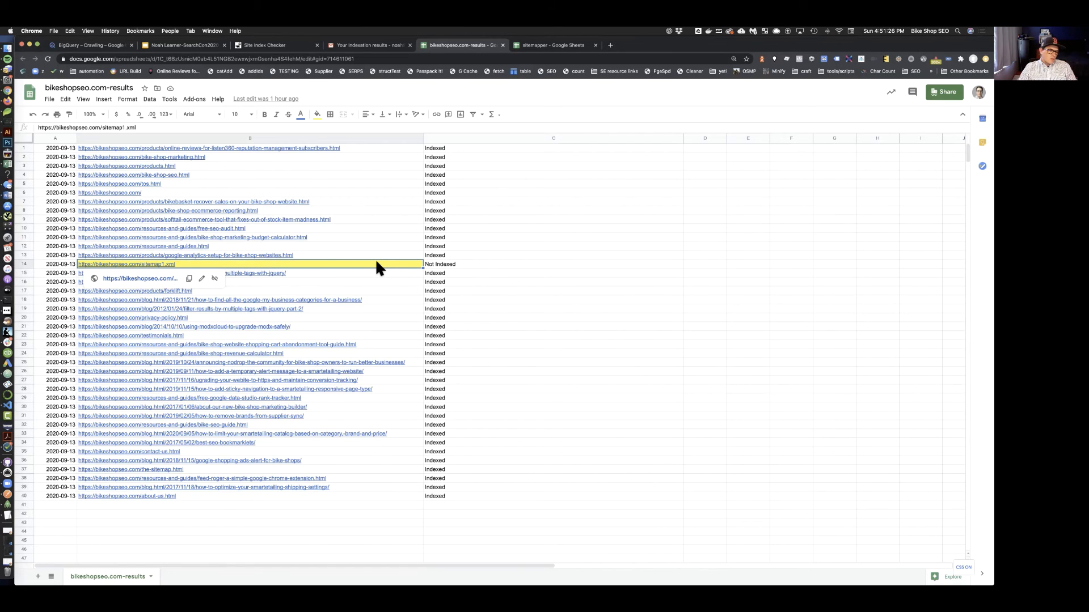
mouse_move(163, 262)
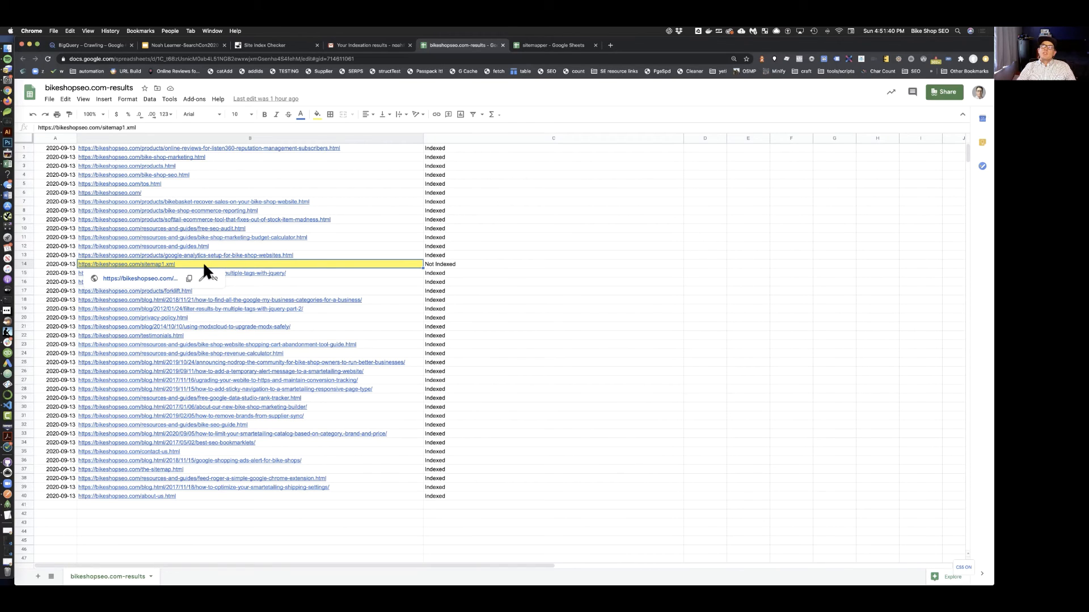
mouse_move(186, 361)
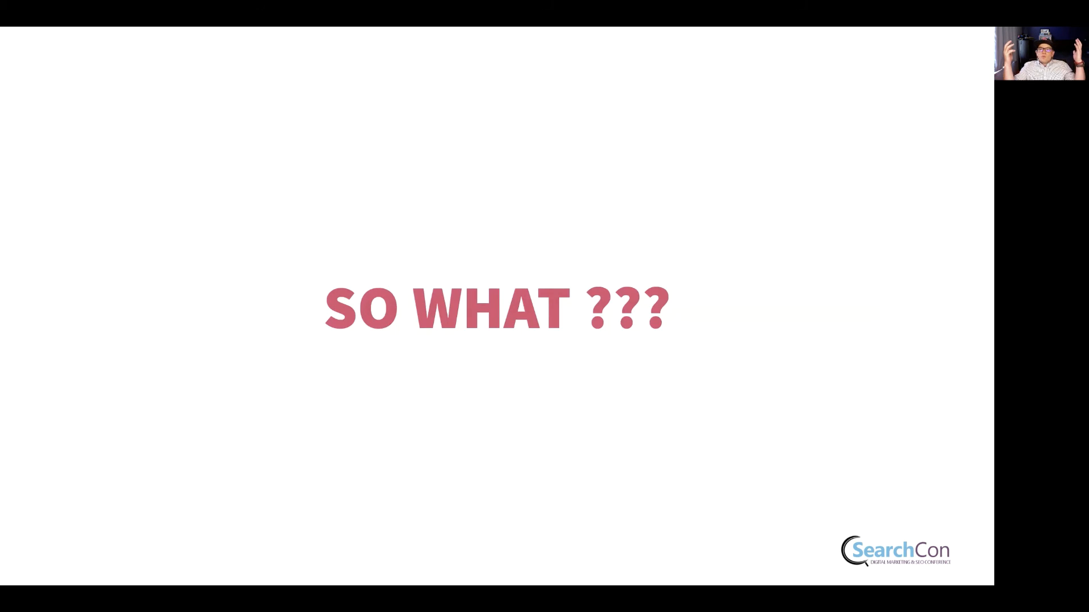
Advance the talk to the slide about pages that are not indexed.
key("Right")
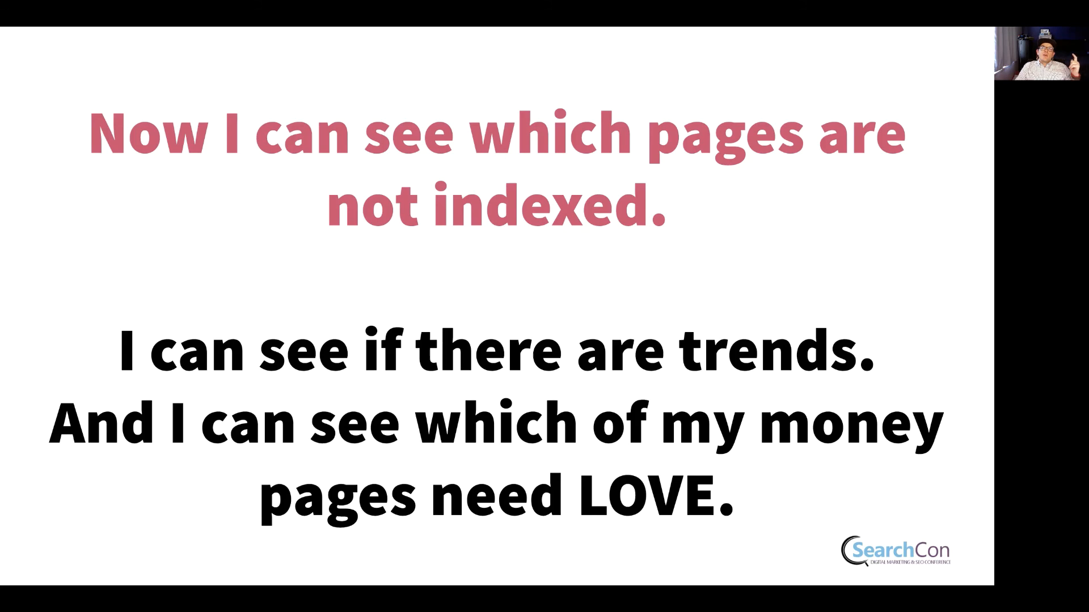